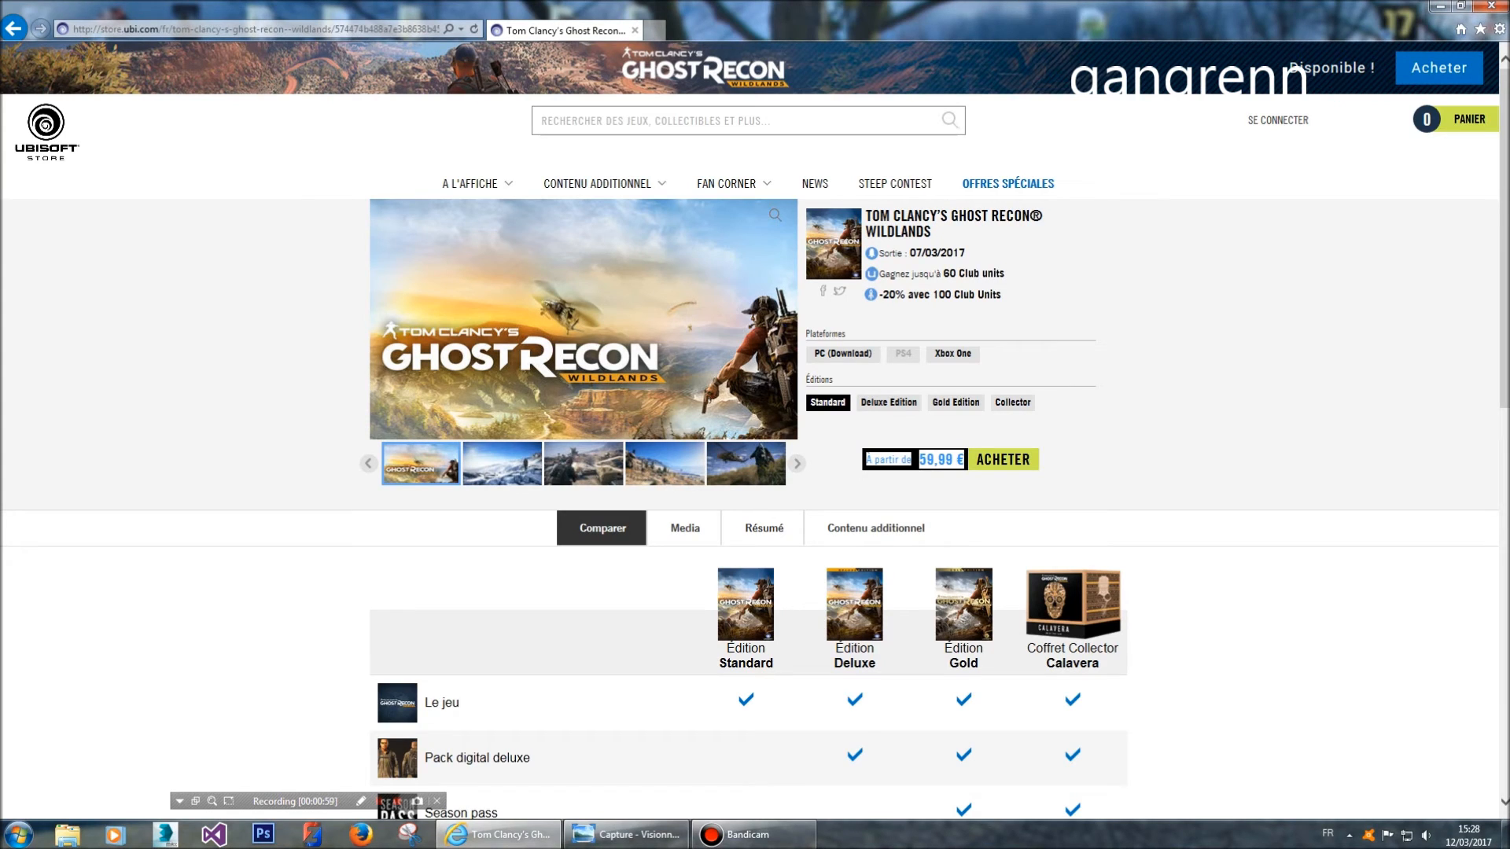
click(625, 833)
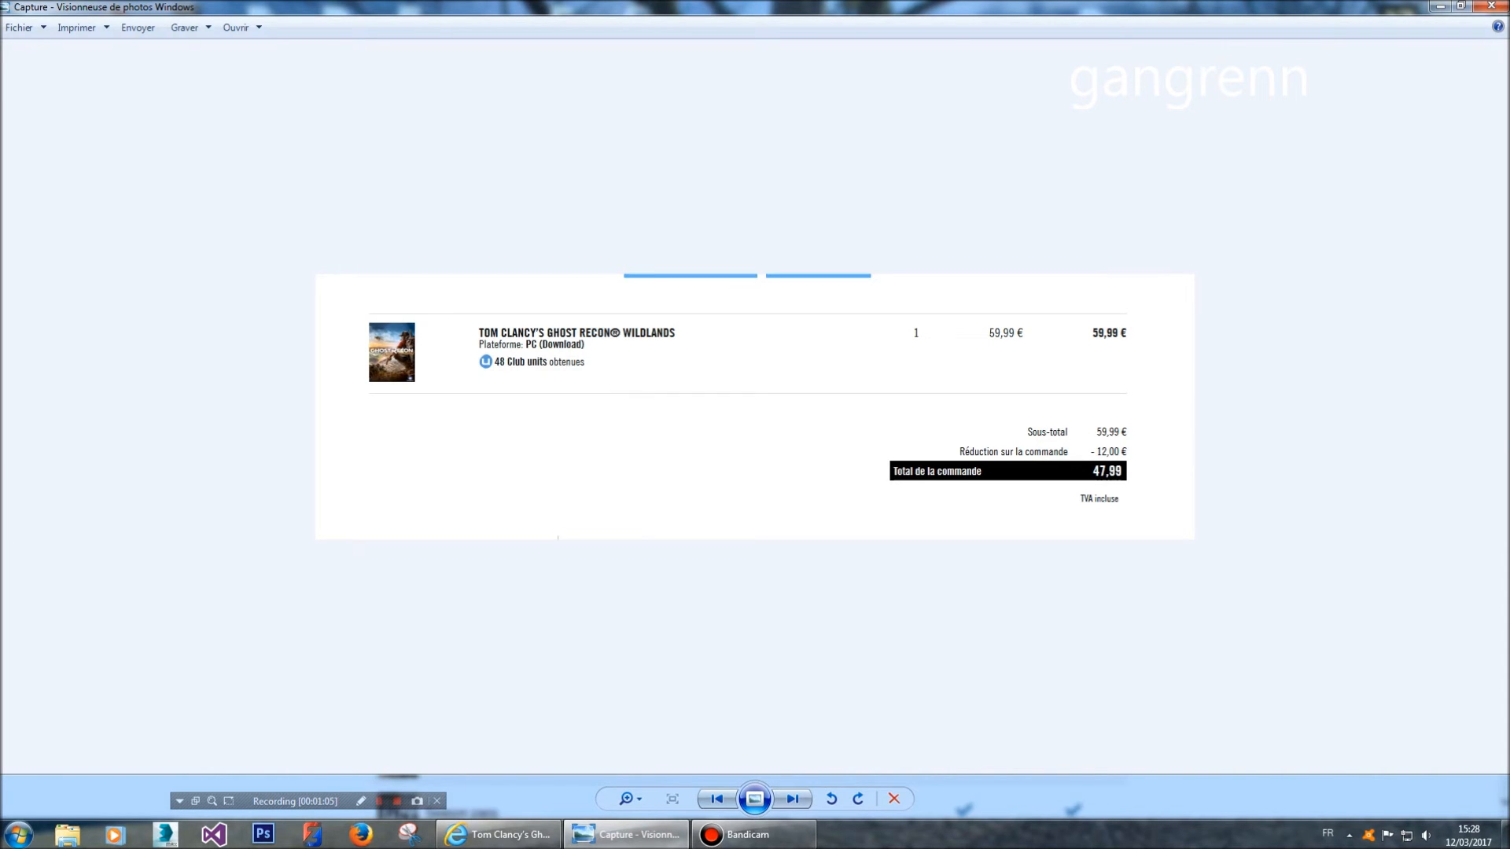
click(496, 834)
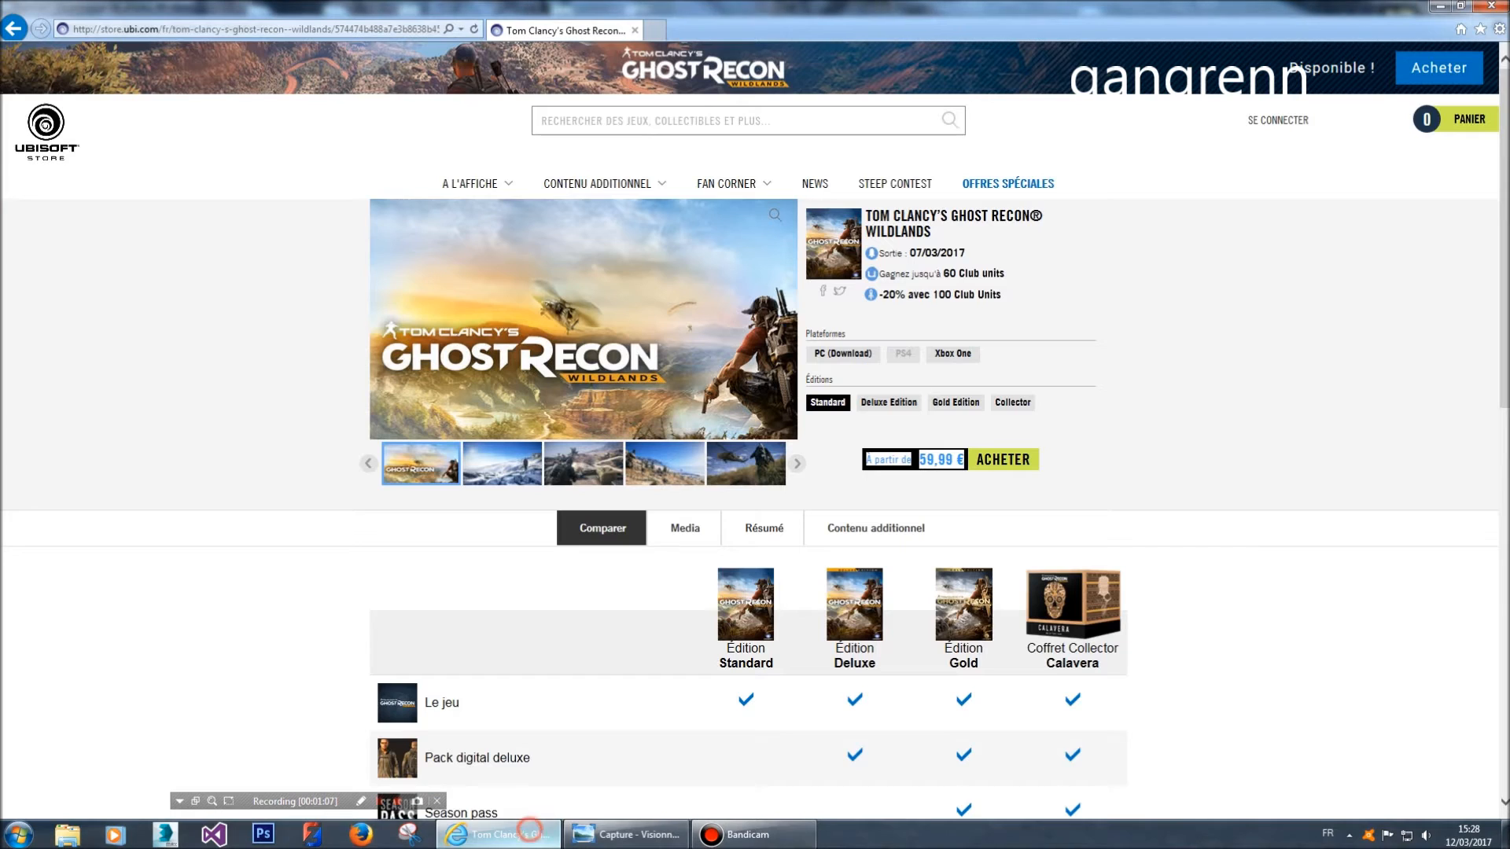